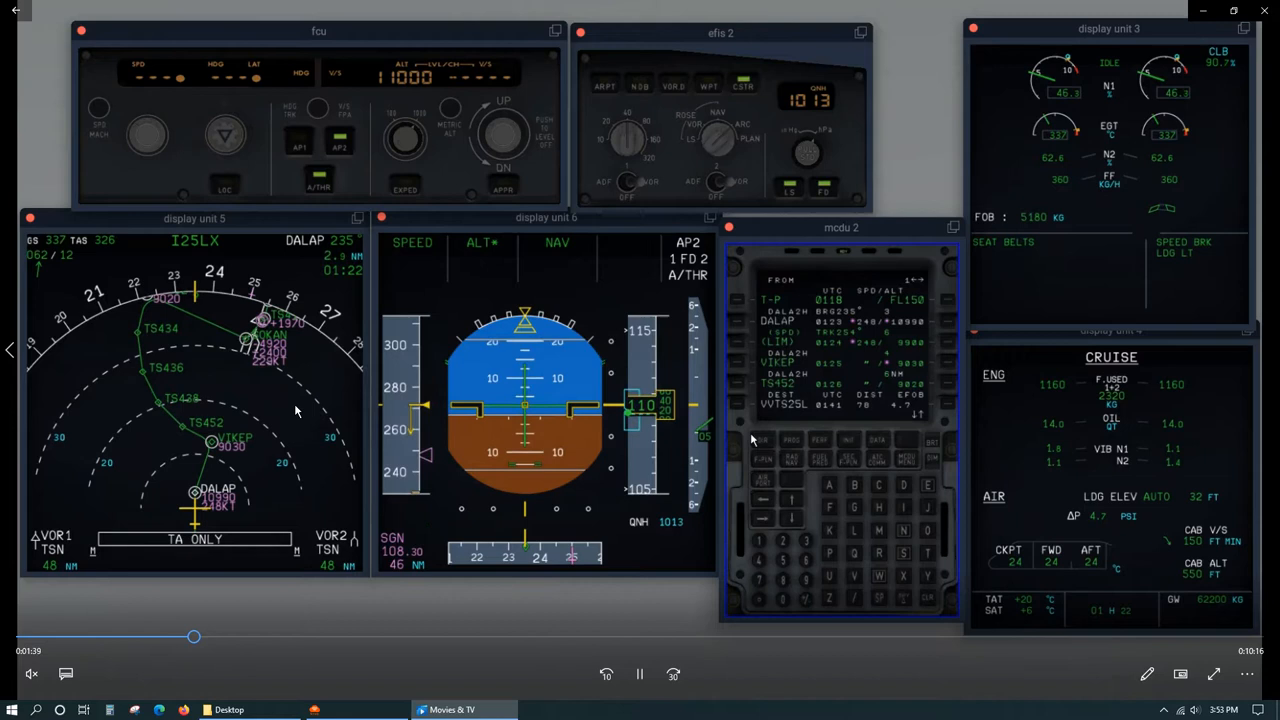
Step: Play the cockpit recording until the PFD shows THR IDLE and OP DES
{"action": "left_click", "coordinate": [404, 144]}
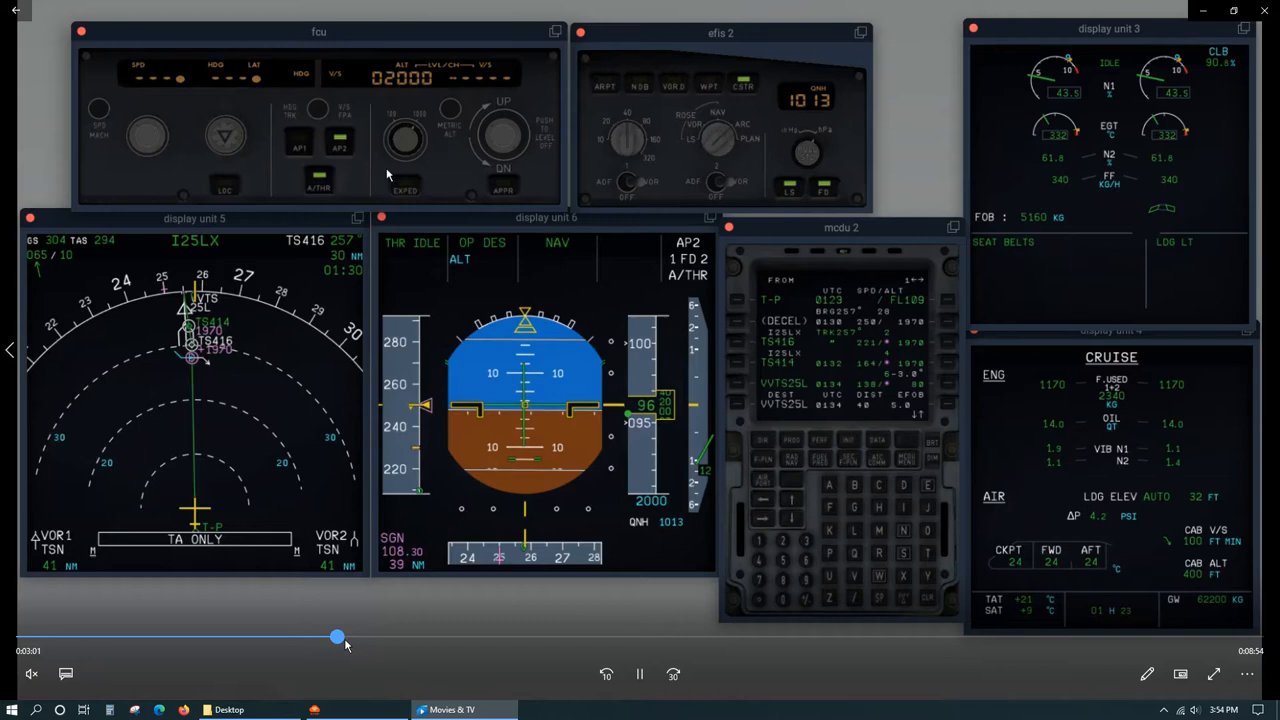
Step: Seek forward three times until the selected altitude reads 2,000 ft in the descent
{"action": "left_click_drag", "start_coordinate": [336, 636], "coordinate": [436, 636]}
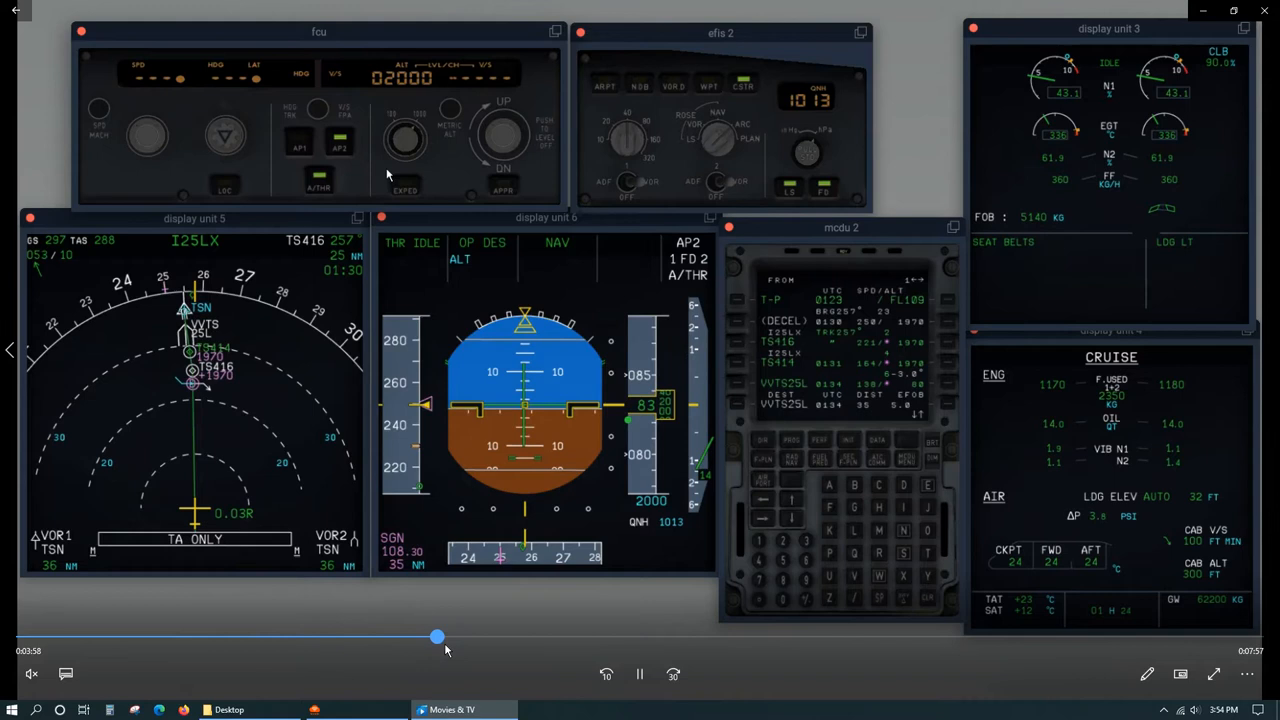
{"action": "left_click_drag", "start_coordinate": [436, 636], "coordinate": [512, 636]}
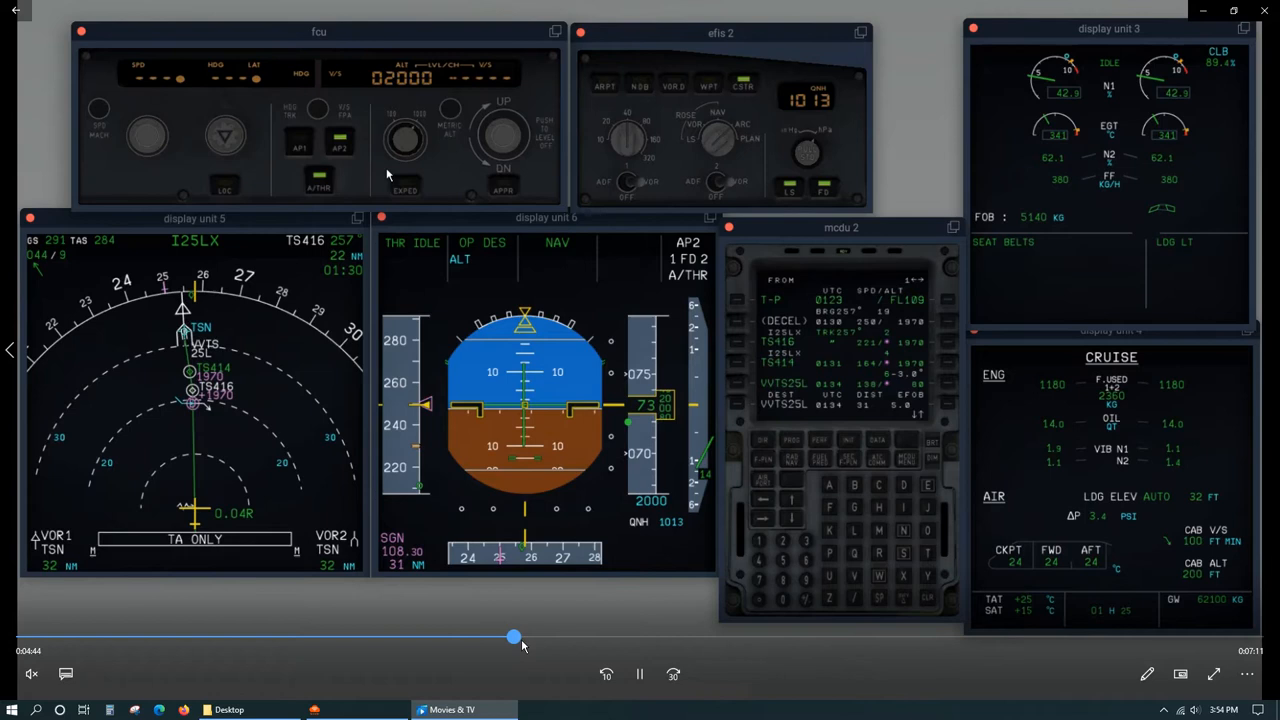
{"action": "left_click_drag", "start_coordinate": [512, 636], "coordinate": [668, 636]}
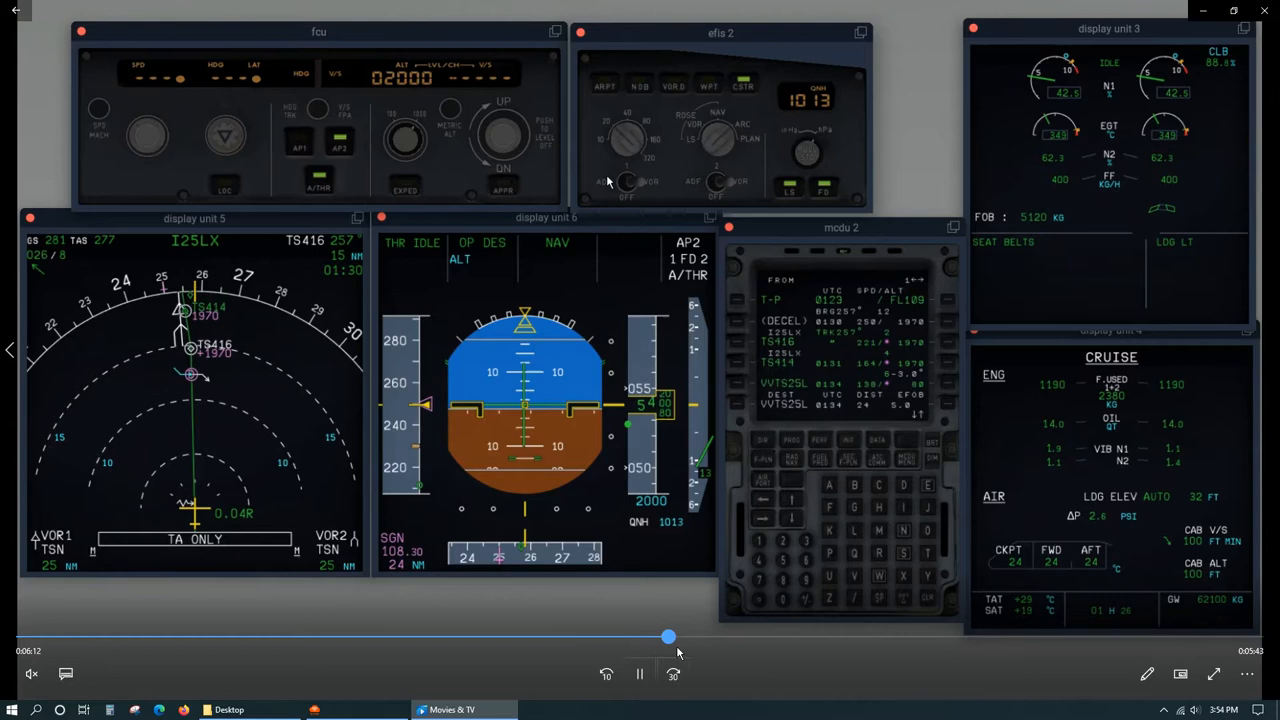